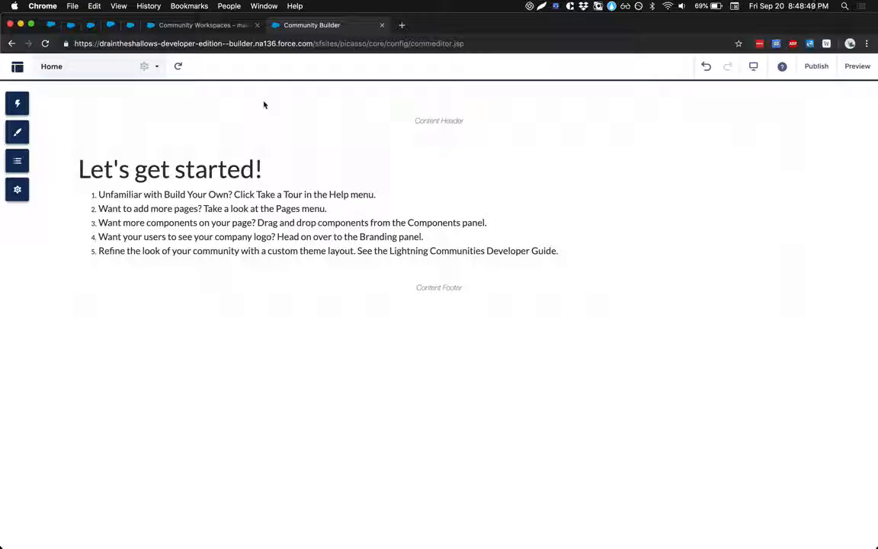
mouse_move(428, 277)
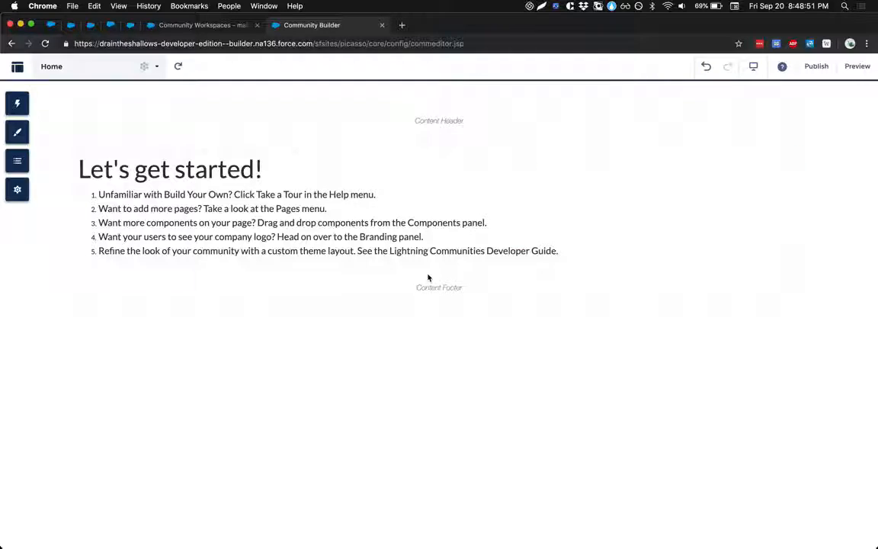
mouse_move(328, 88)
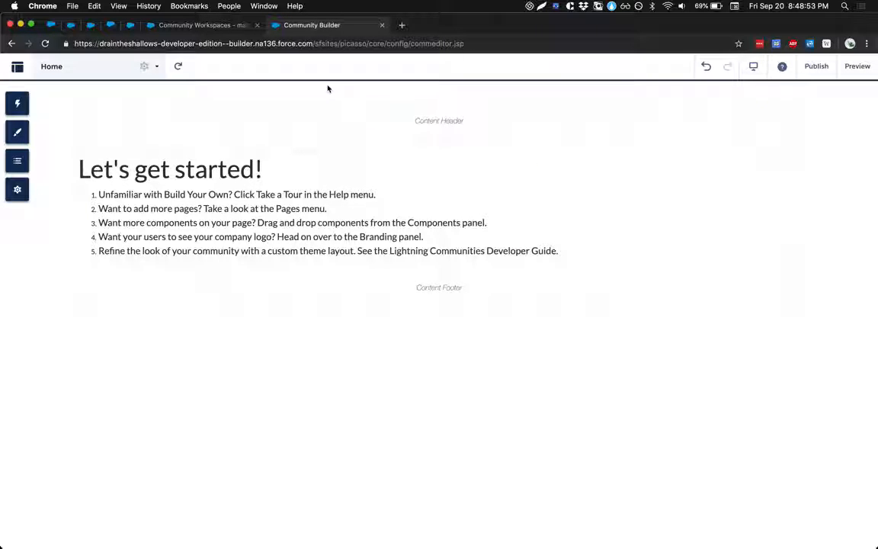
mouse_move(274, 91)
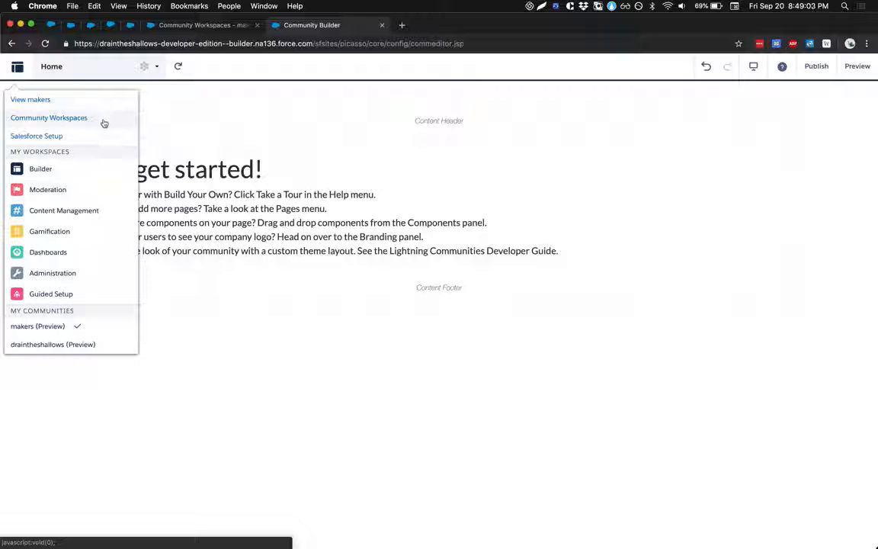
mouse_move(63, 195)
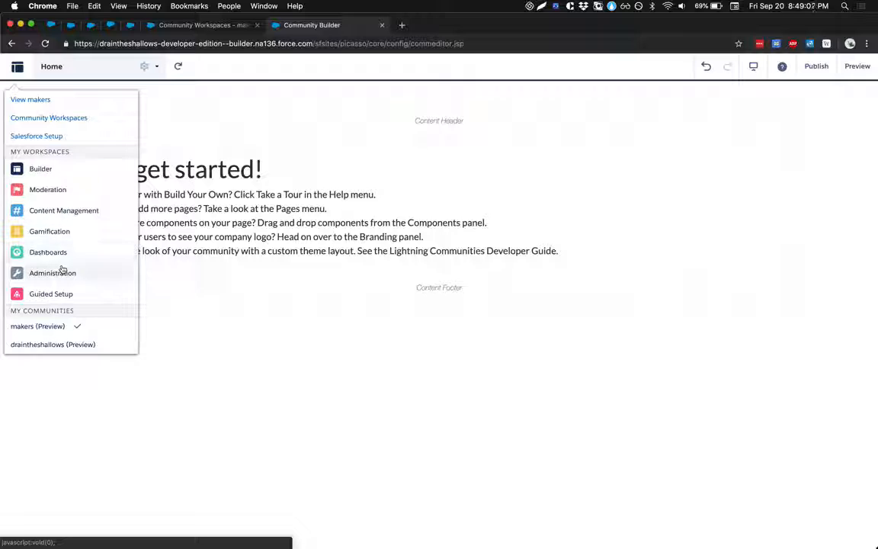
mouse_move(177, 121)
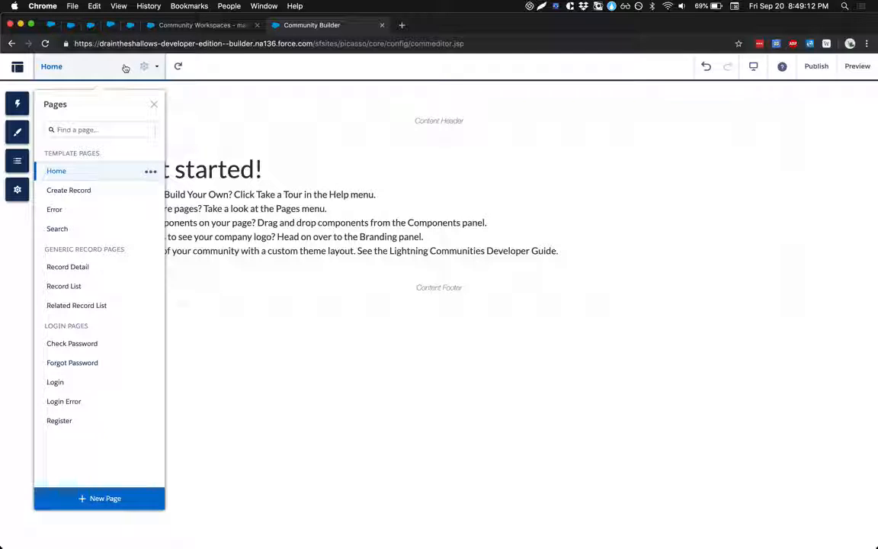
mouse_move(115, 86)
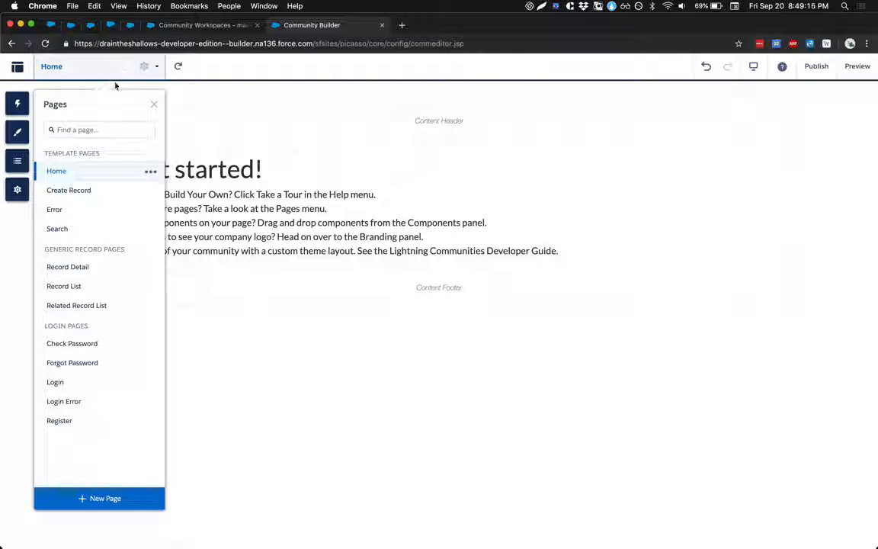
left_click(68, 190)
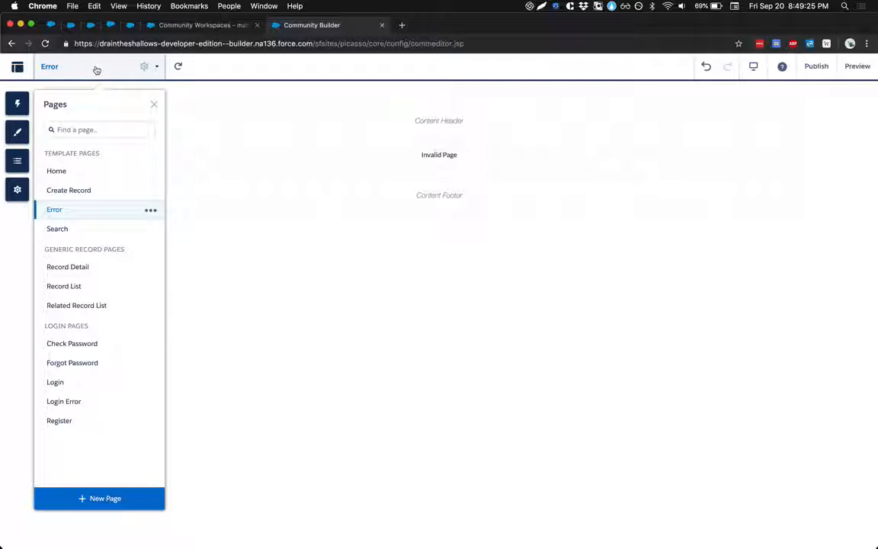
left_click(58, 229)
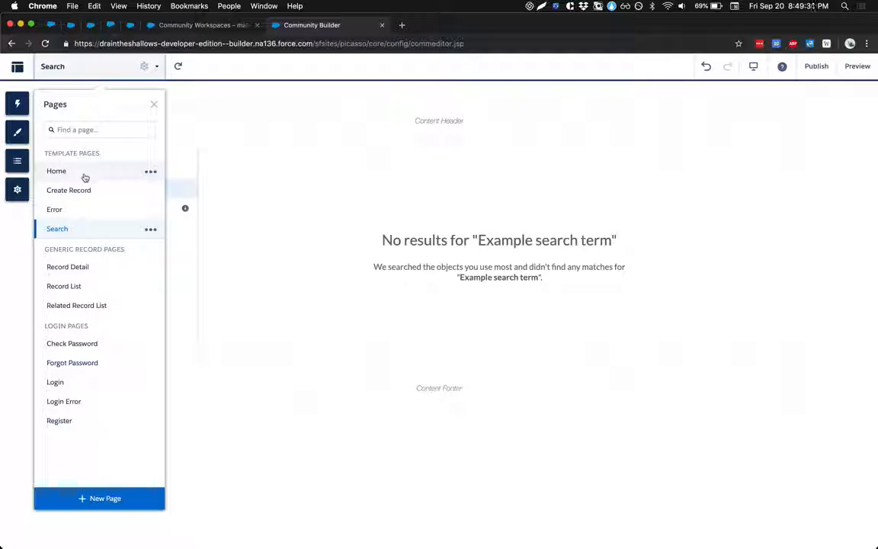
left_click(154, 104)
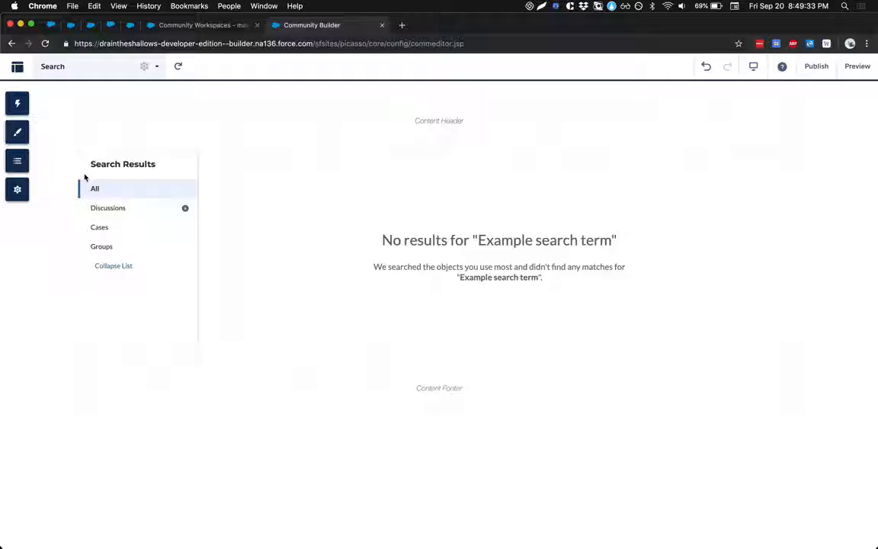
left_click(52, 67)
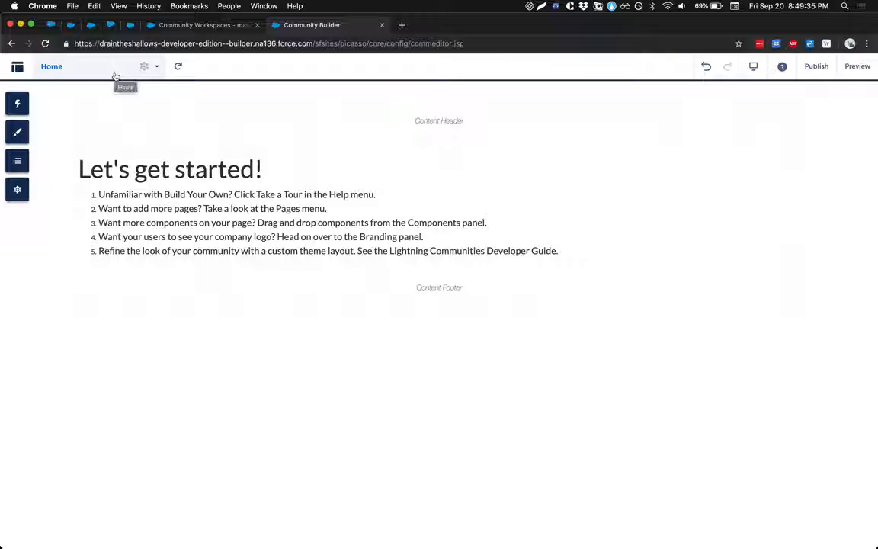
Open the Home page's Page Properties and scroll past the SEO fields to Content Layout
left_click(144, 66)
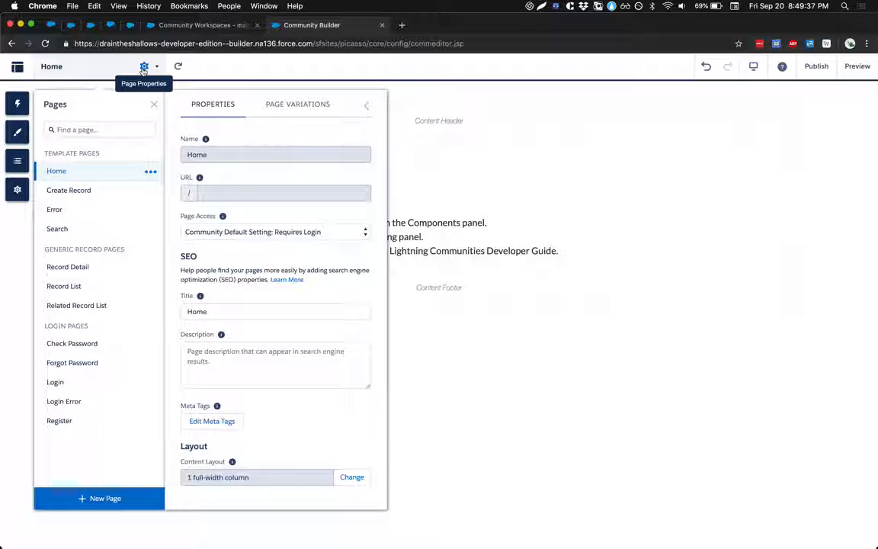
mouse_move(259, 192)
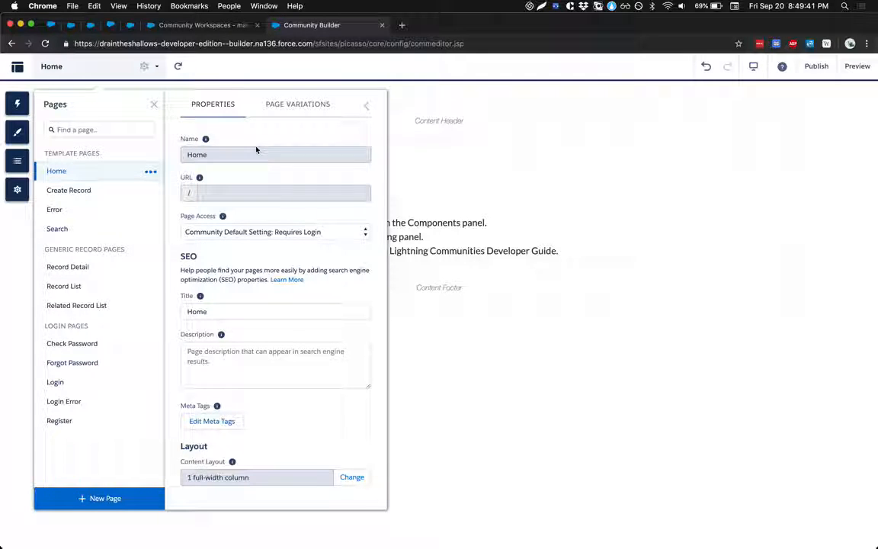
left_click(275, 366)
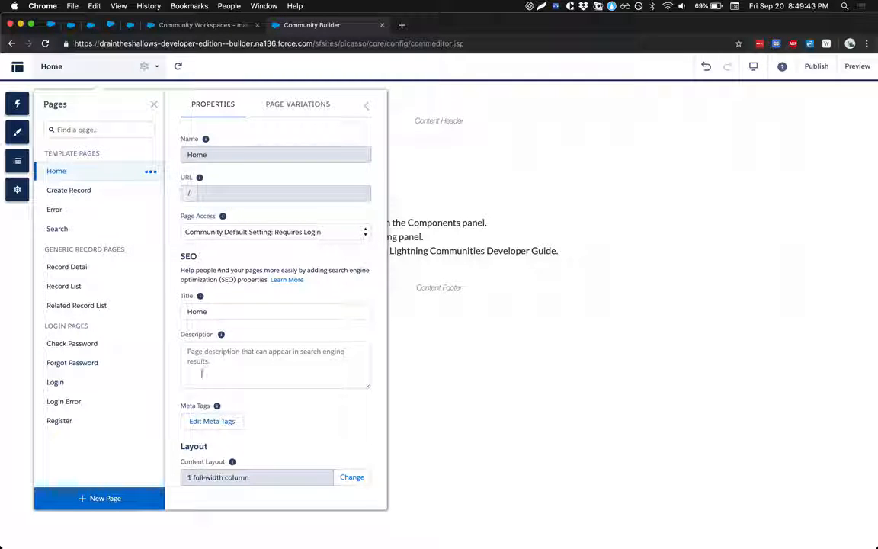
scroll("down", 3)
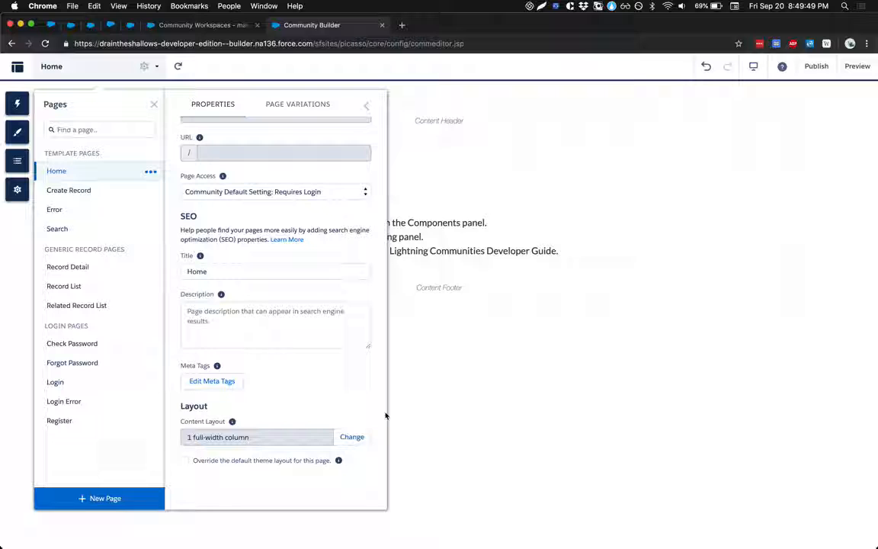
Browse the Content Layout options in the Change dialog, ending at a getting-started component deletion prompt
left_click(352, 436)
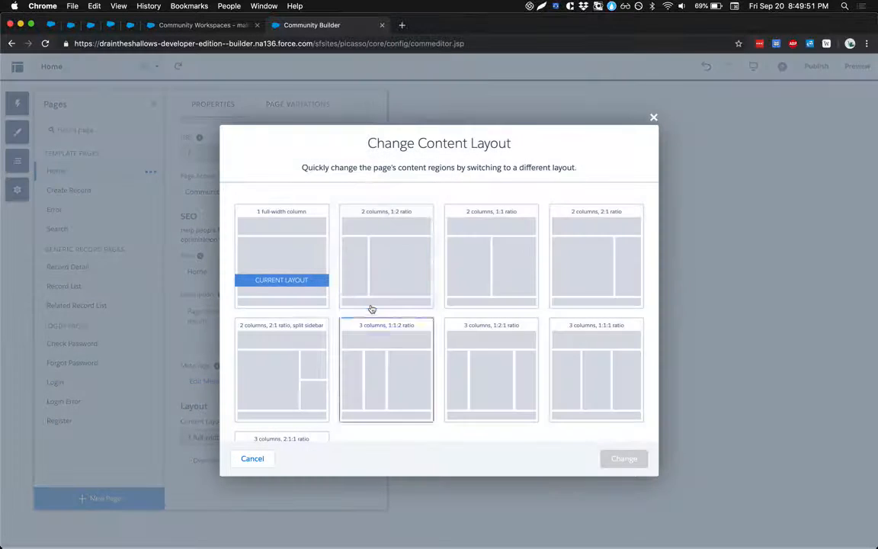
scroll("down", 3)
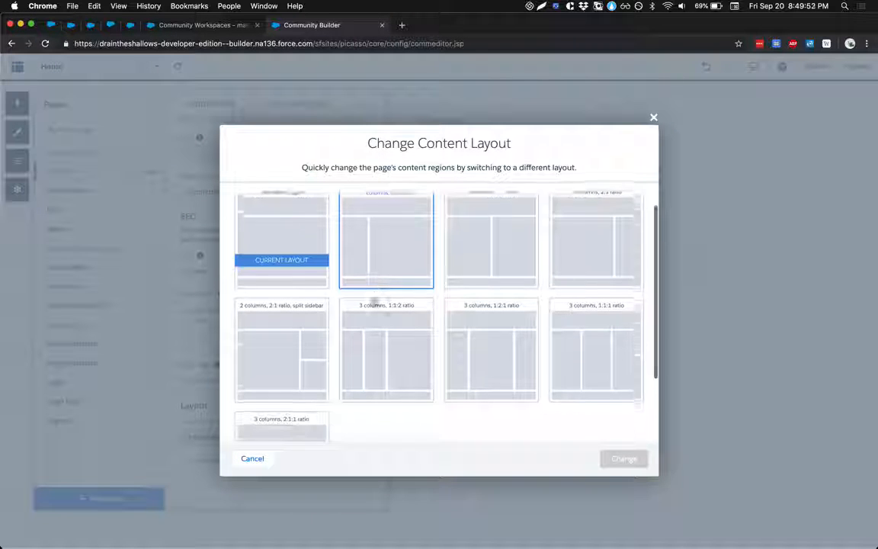
scroll("down", 3)
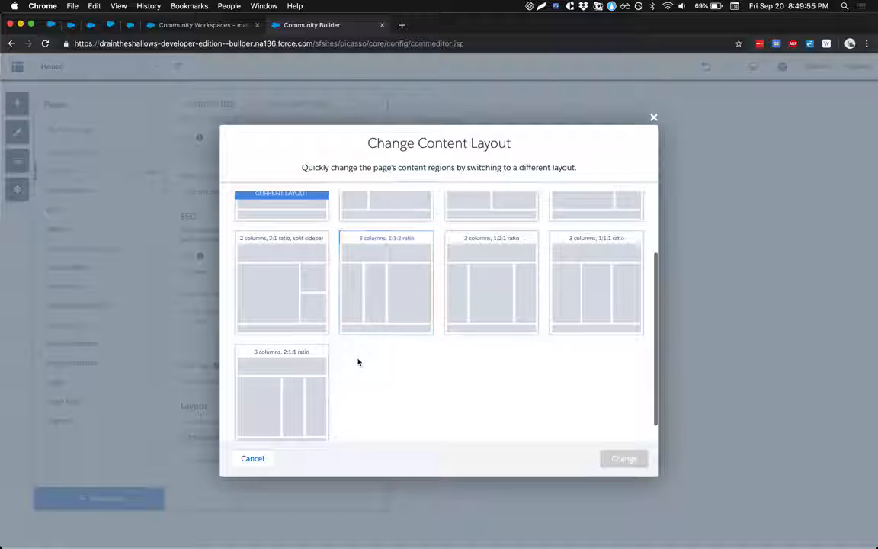
scroll("up", 3)
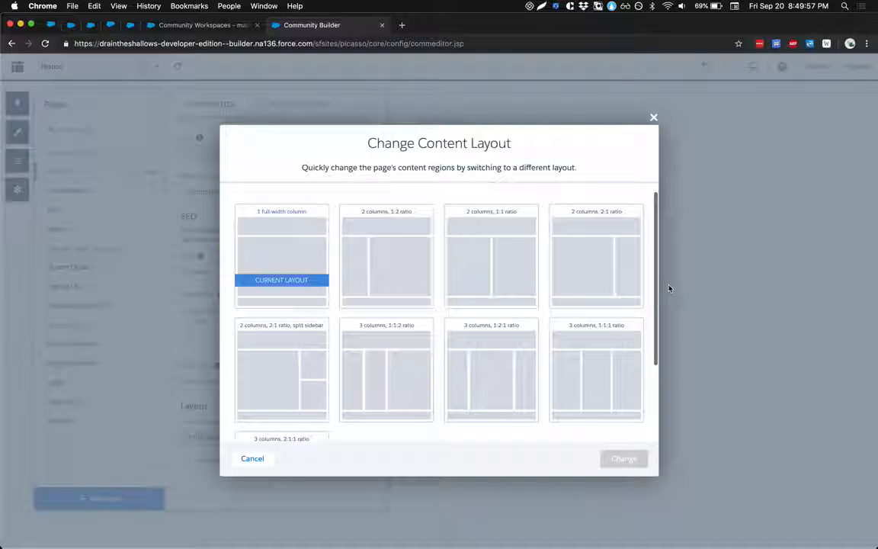
scroll("down", 3)
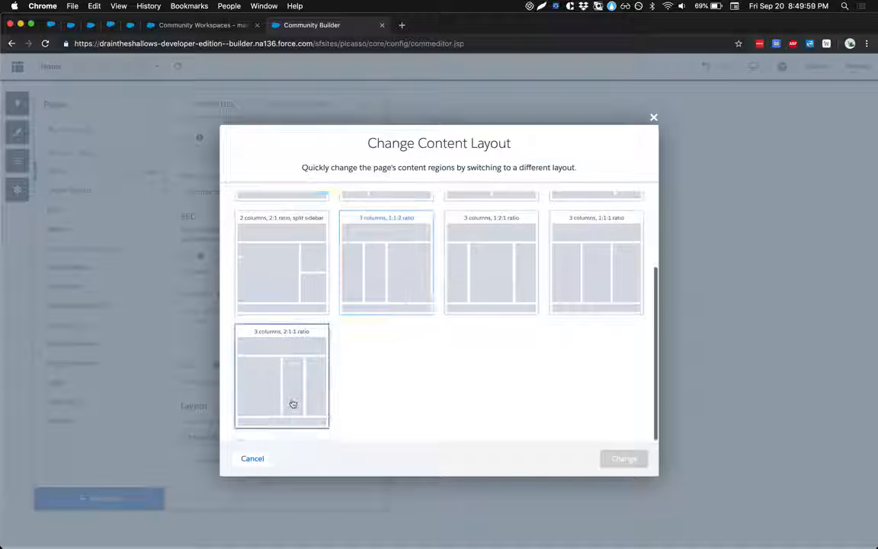
scroll("up", 3)
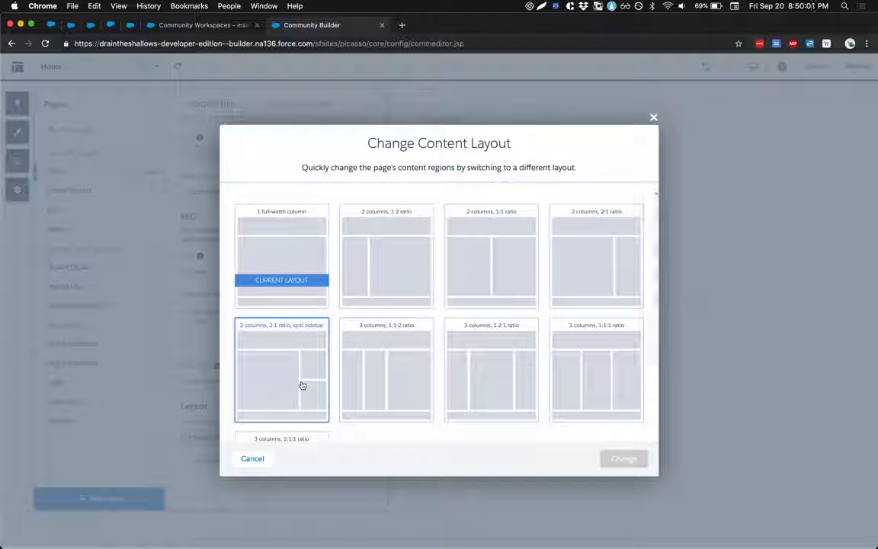
left_click(252, 459)
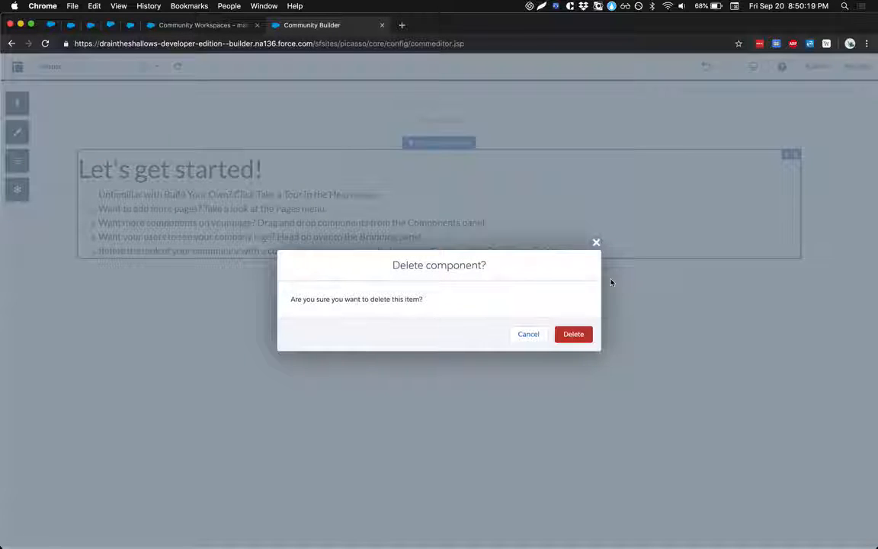
left_click(573, 334)
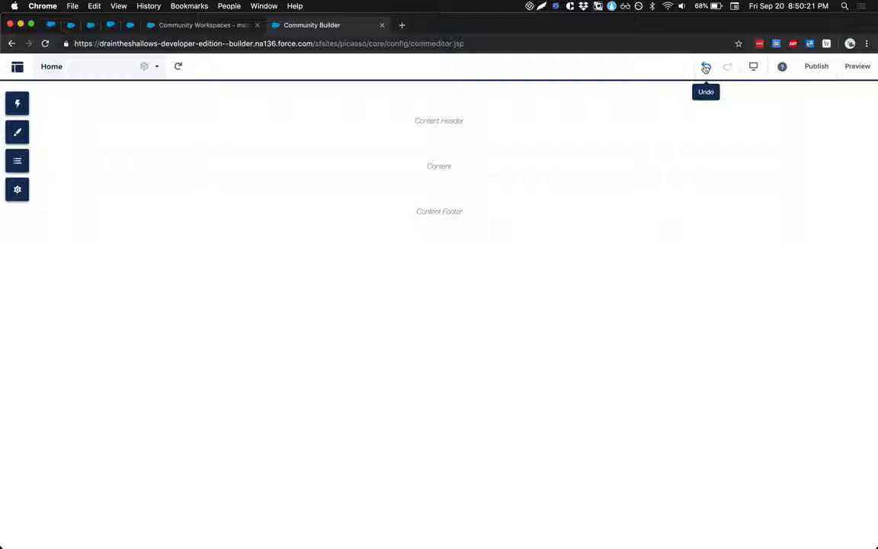
left_click(705, 66)
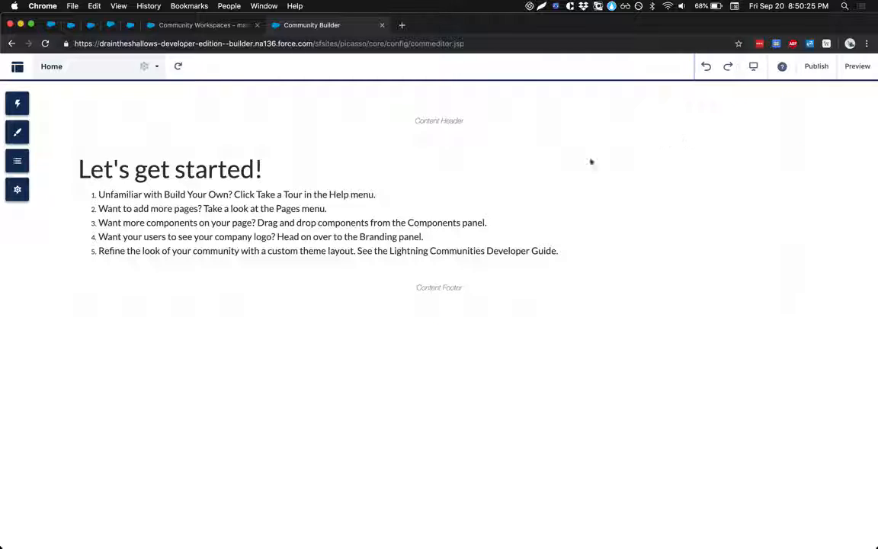
left_click(753, 66)
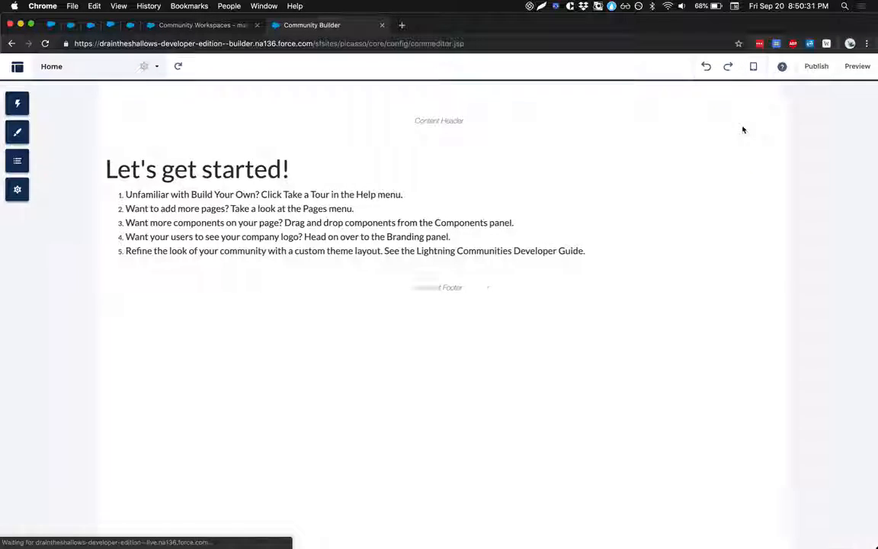
Preview the Home page on Tablet, then Mobile, ticking 'Don't show this message again'
left_click(753, 66)
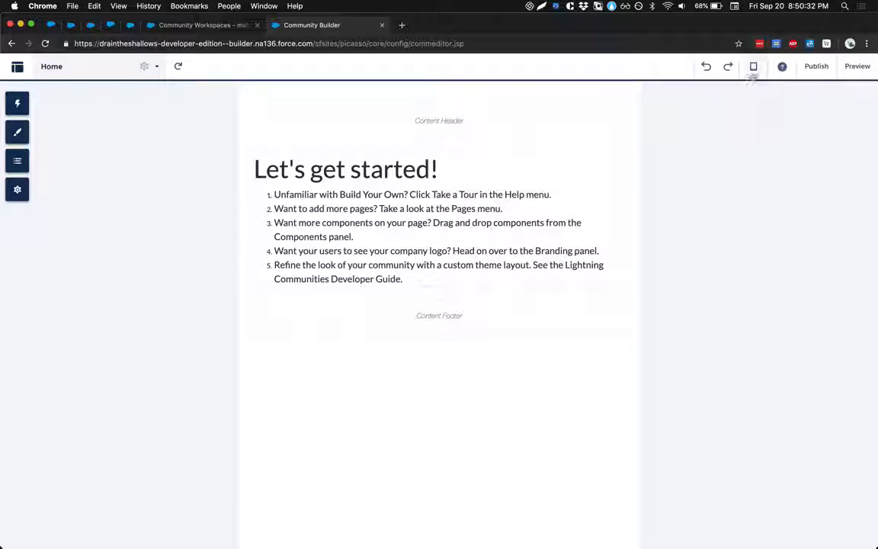
left_click(753, 67)
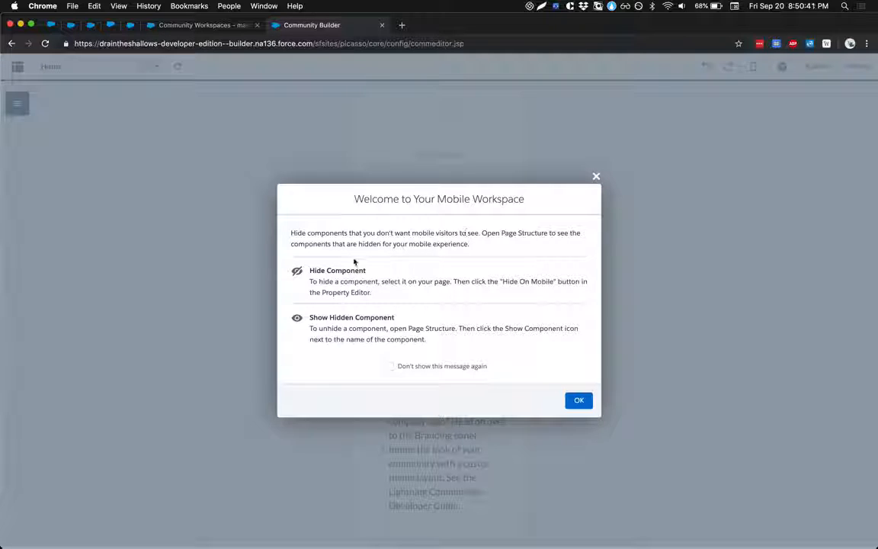
mouse_move(596, 176)
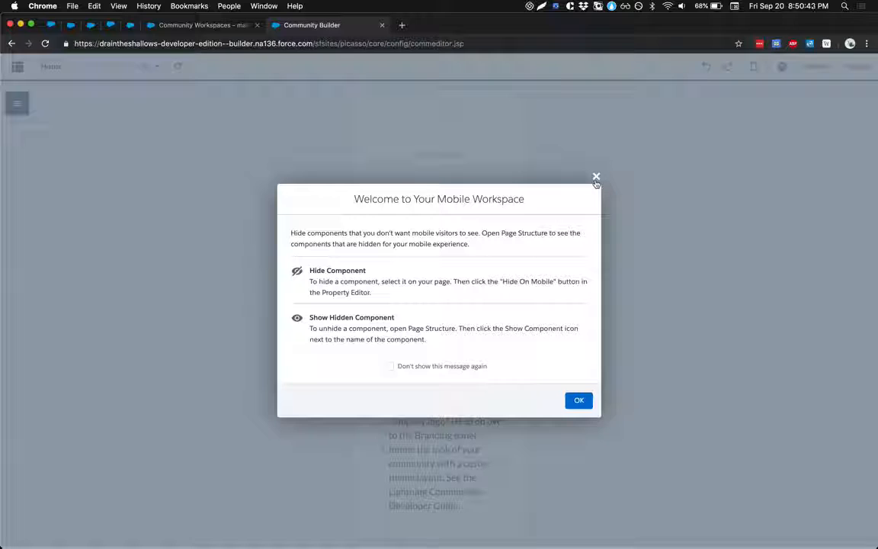
left_click(389, 365)
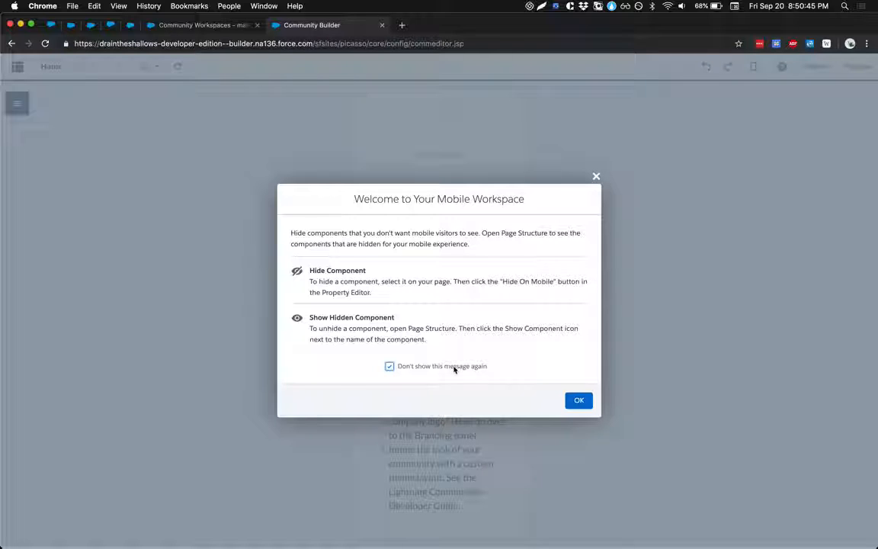
left_click(579, 400)
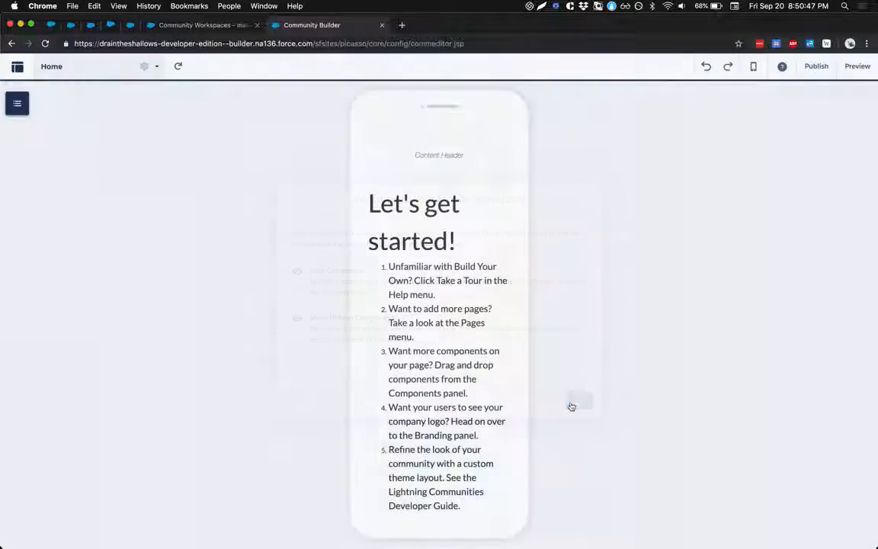
left_click(753, 66)
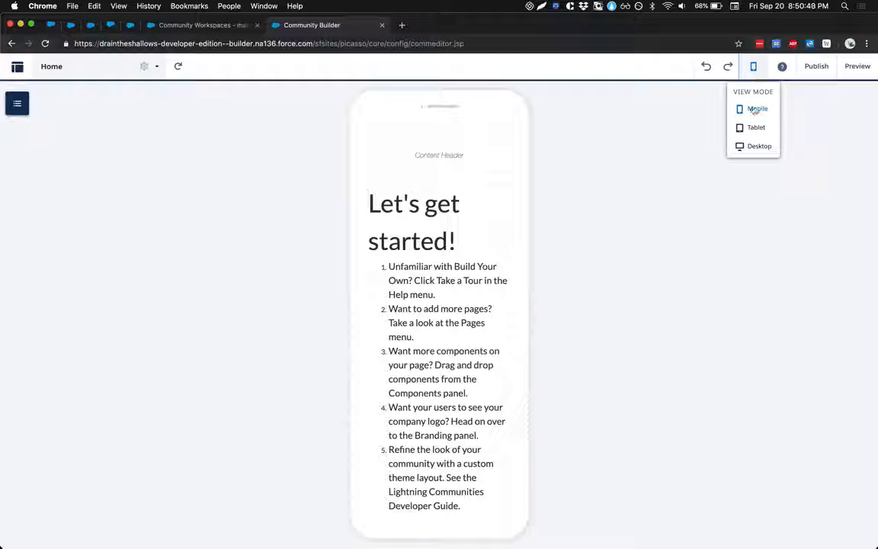
Switch back to Desktop view, close the Publish dialog, and return from Preview to Builder
left_click(817, 67)
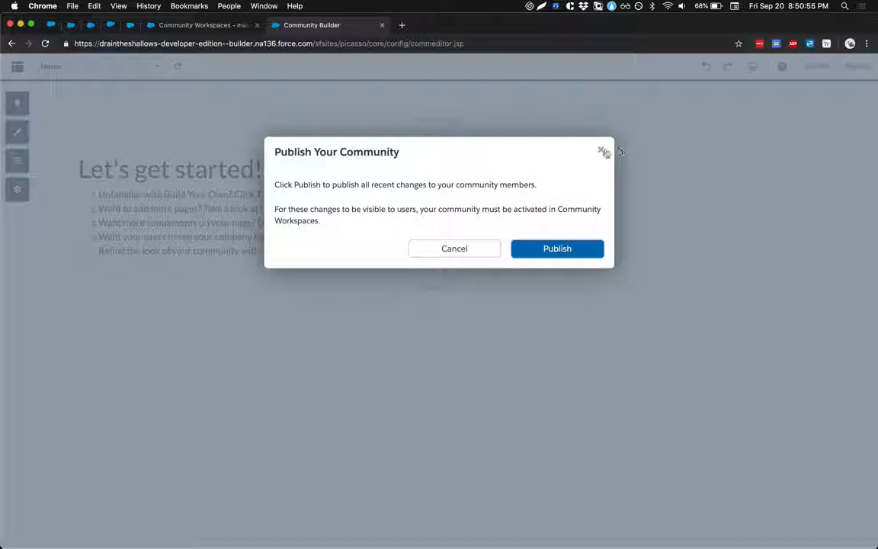
left_click(603, 152)
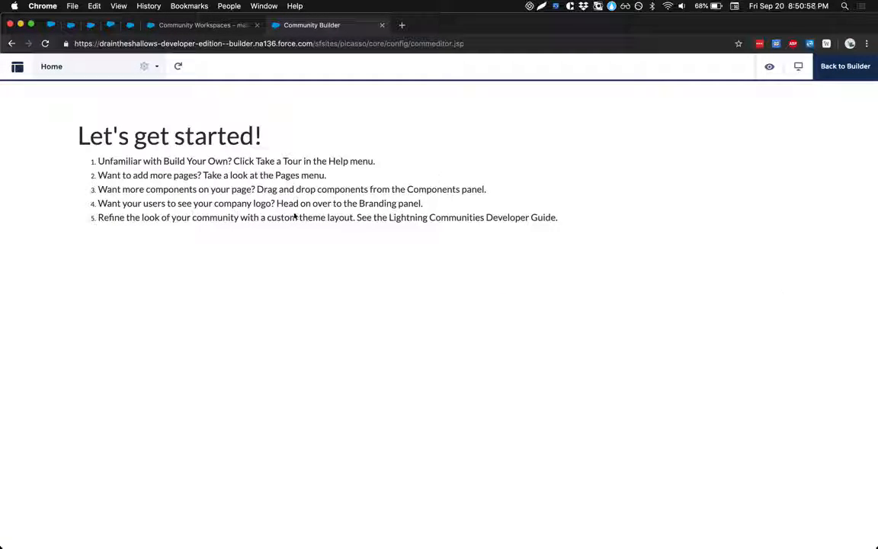
left_click(845, 66)
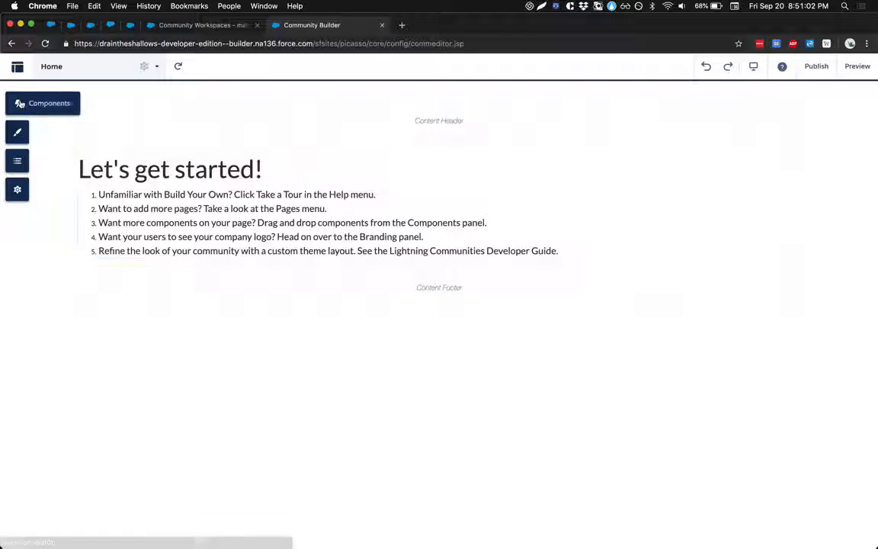
Open the Components panel and collapse the Analytics, Content and remaining categories
left_click(42, 103)
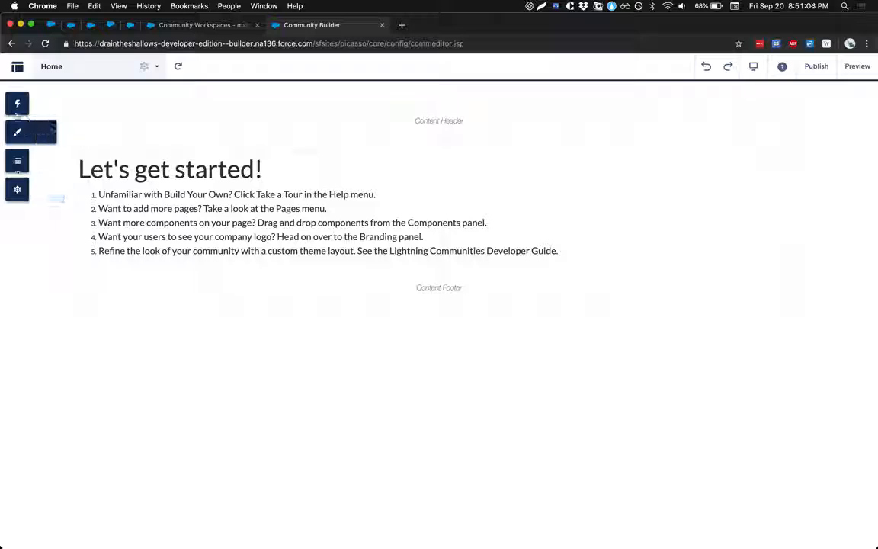
mouse_move(17, 189)
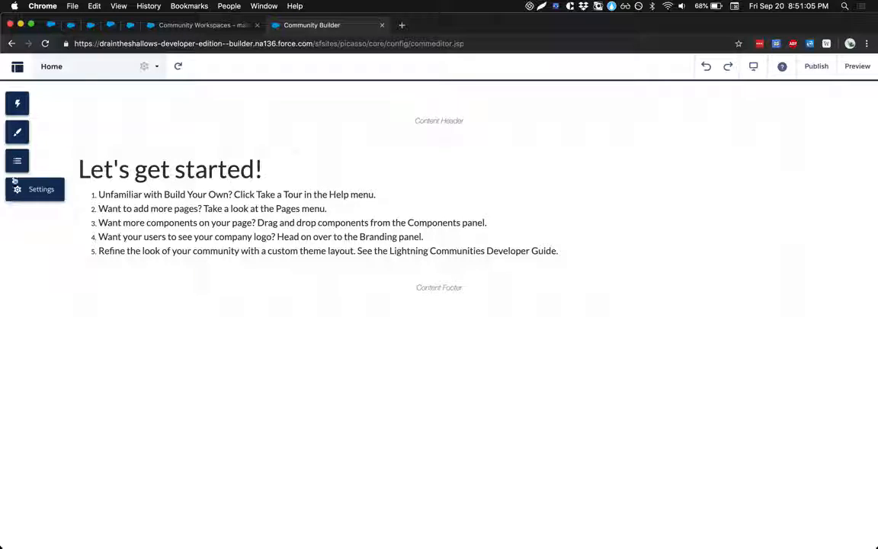
mouse_move(17, 103)
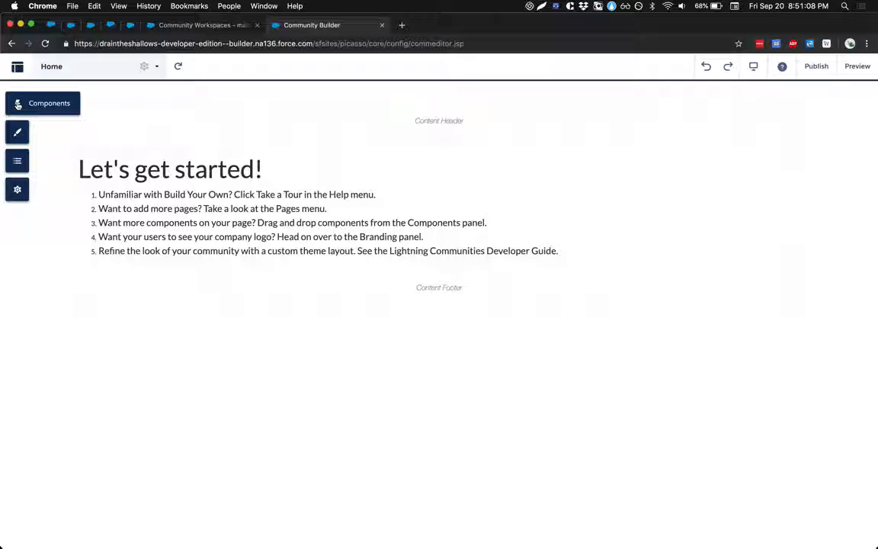
left_click(17, 103)
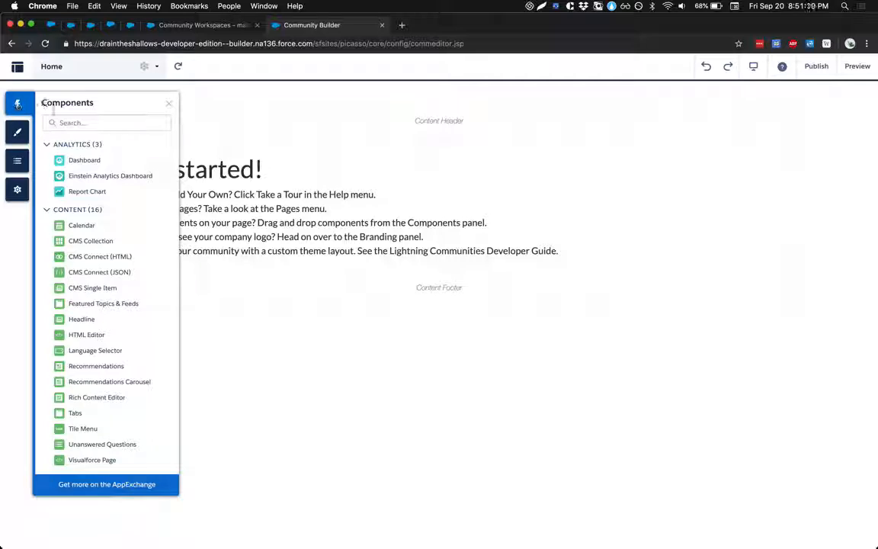
left_click(72, 144)
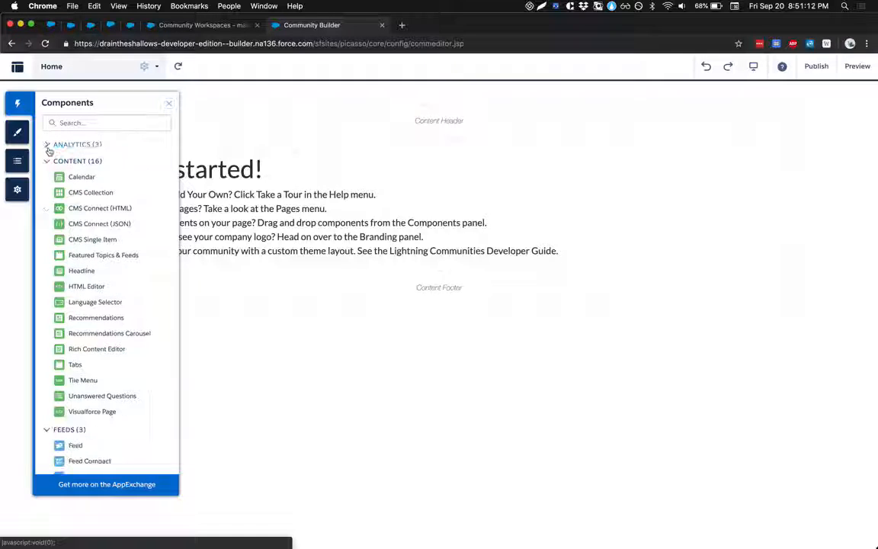
left_click(77, 160)
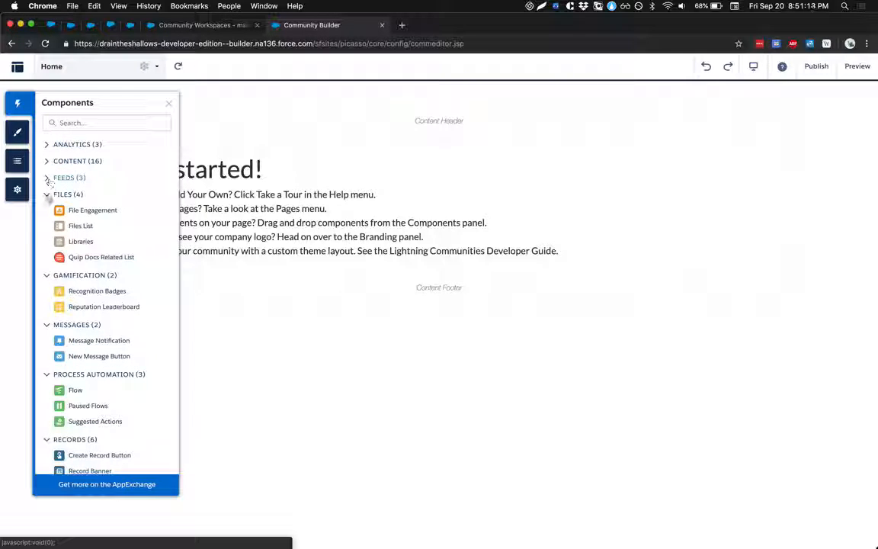
left_click(68, 194)
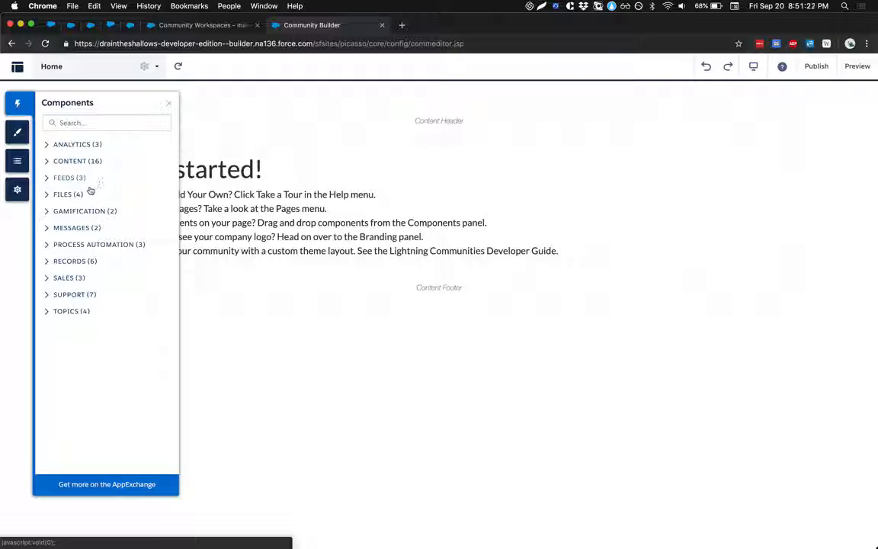
mouse_move(80, 227)
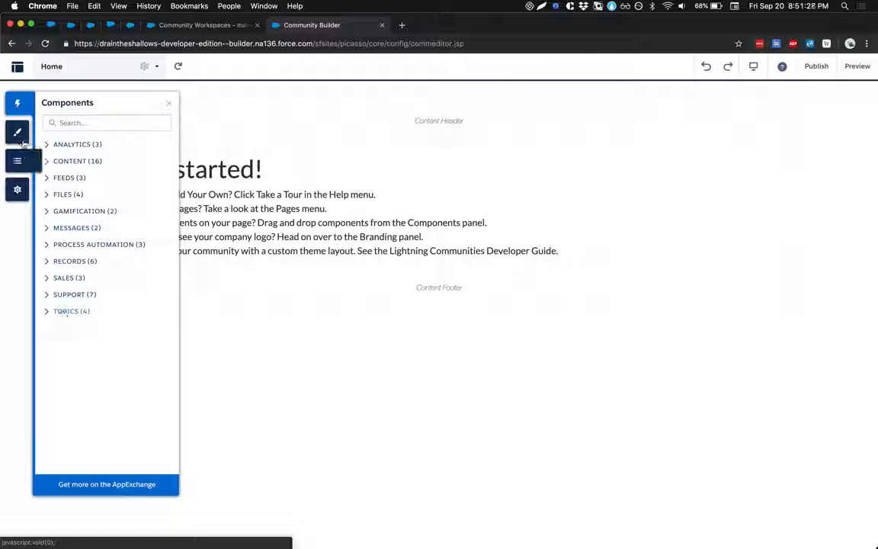
Look through the Theme's Fonts and Theme Settings, then show the Page Structure panel
left_click(16, 132)
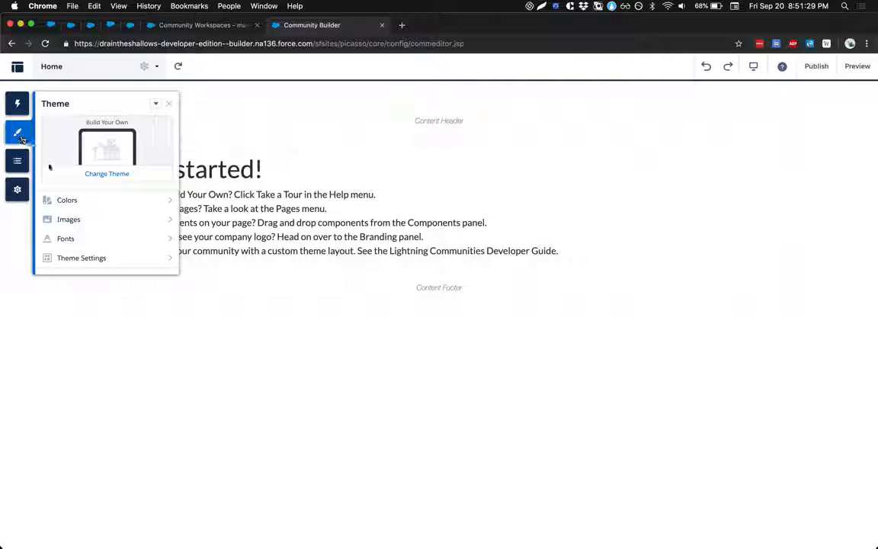
left_click(67, 200)
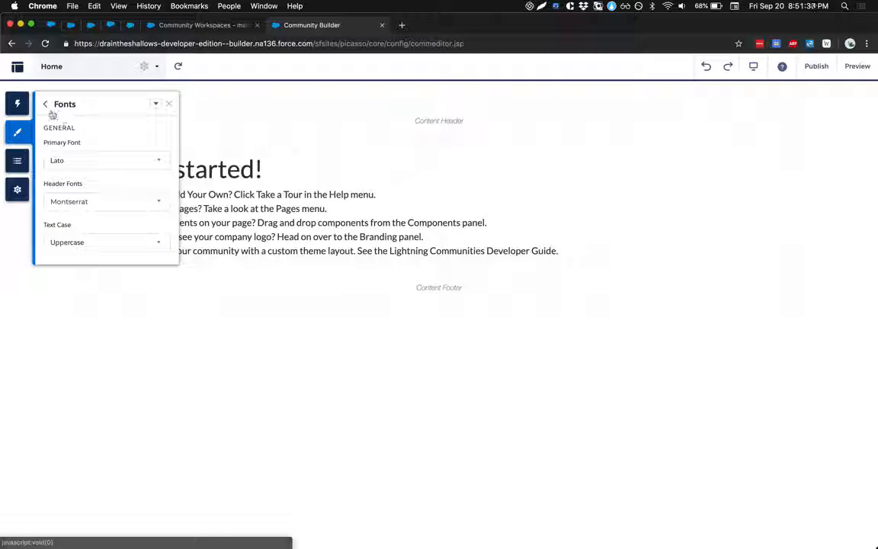
left_click(45, 104)
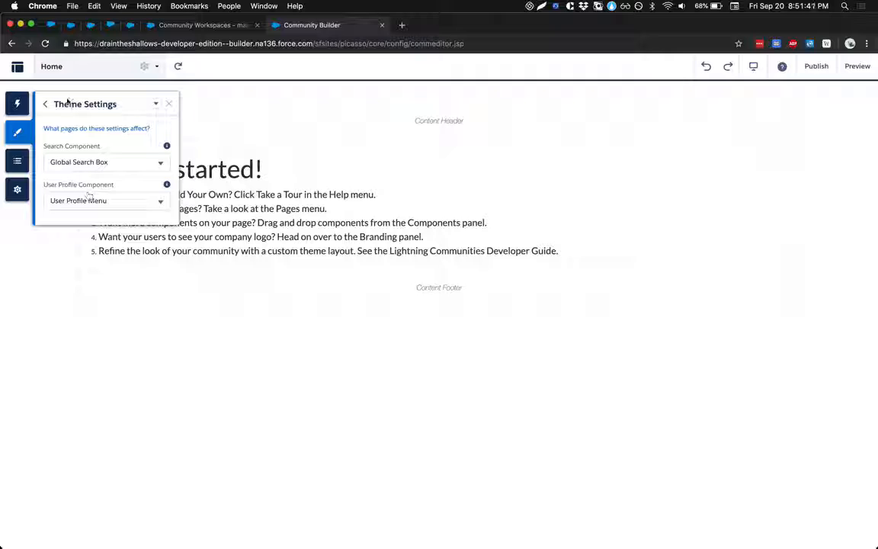
left_click(45, 103)
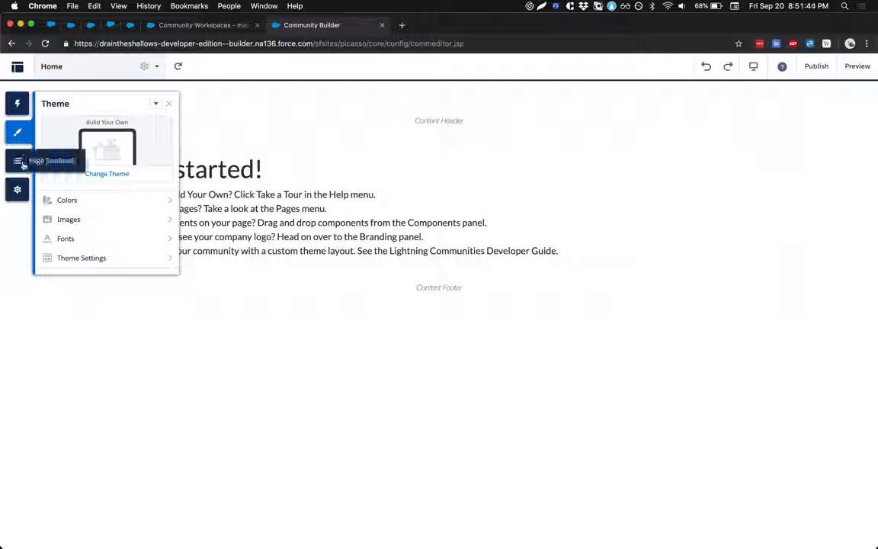
left_click(17, 160)
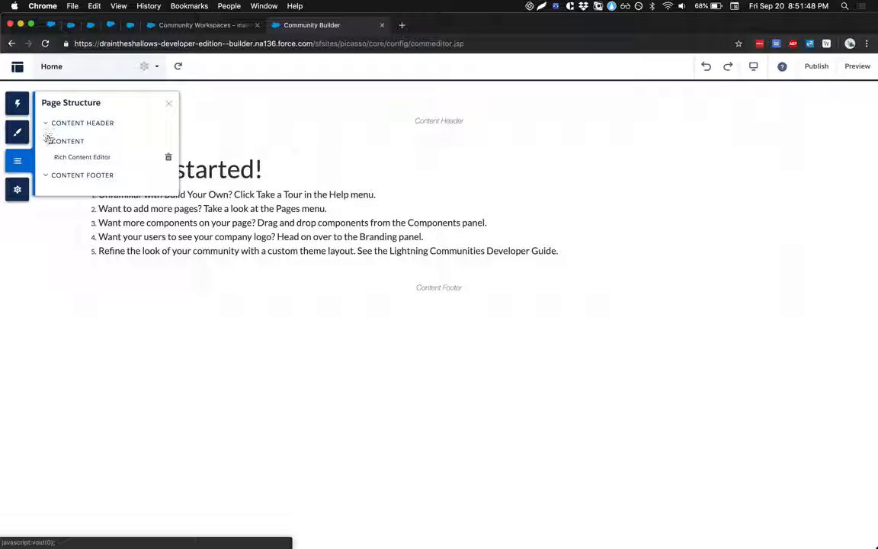
Collapse the Content and Content Footer sections, then close the Page Structure panel
left_click(46, 141)
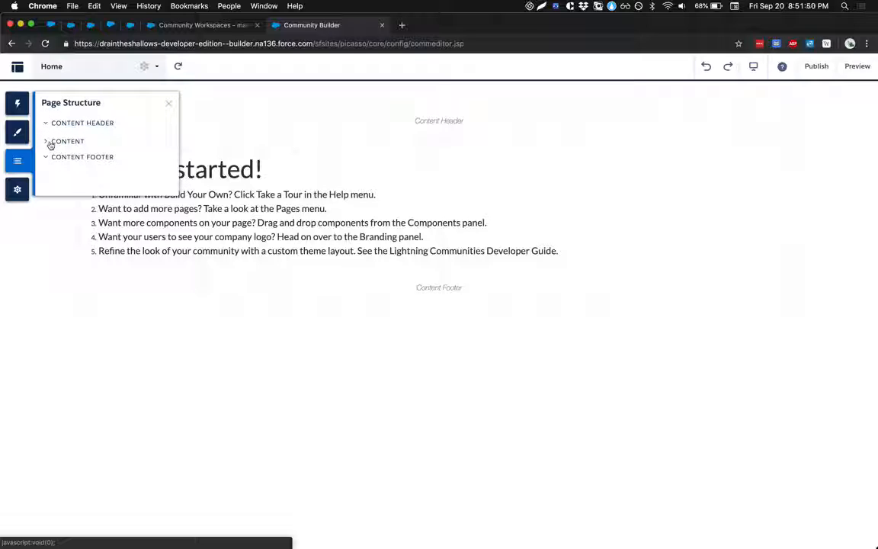
left_click(46, 156)
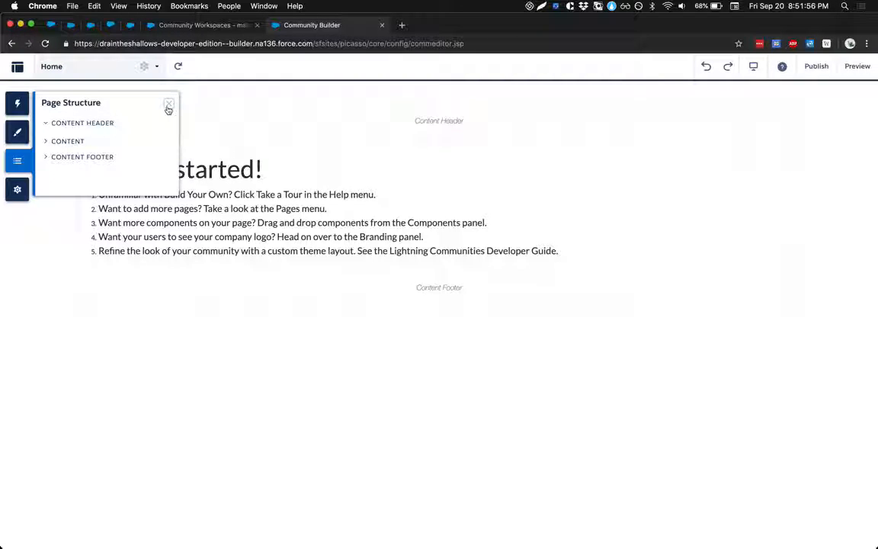
left_click(168, 103)
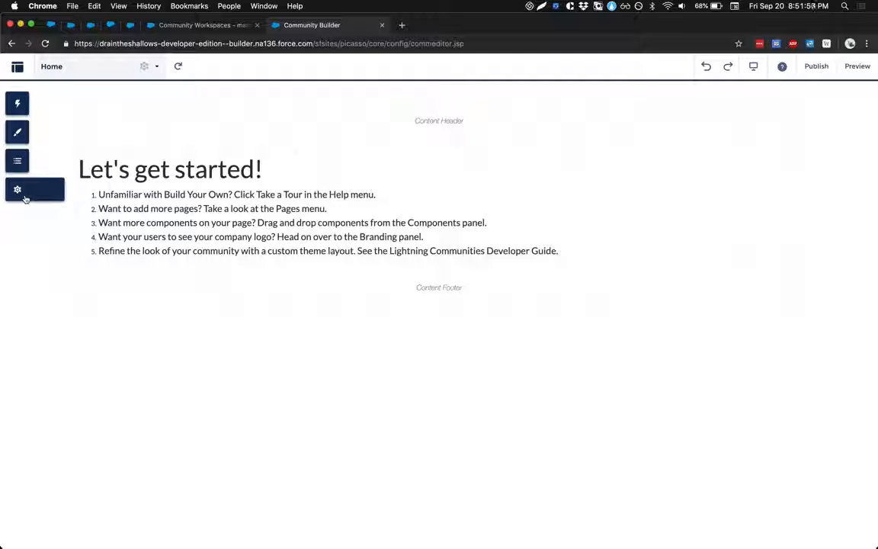
left_click(17, 189)
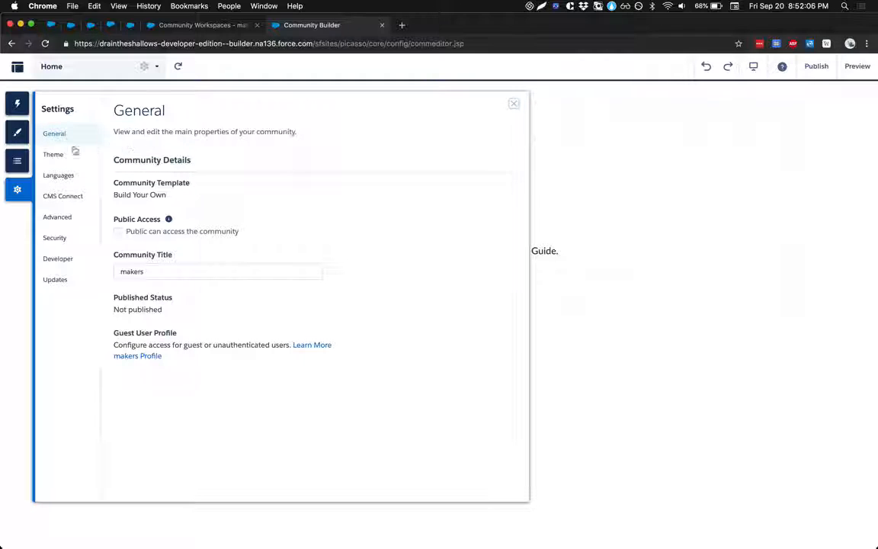
left_click(54, 154)
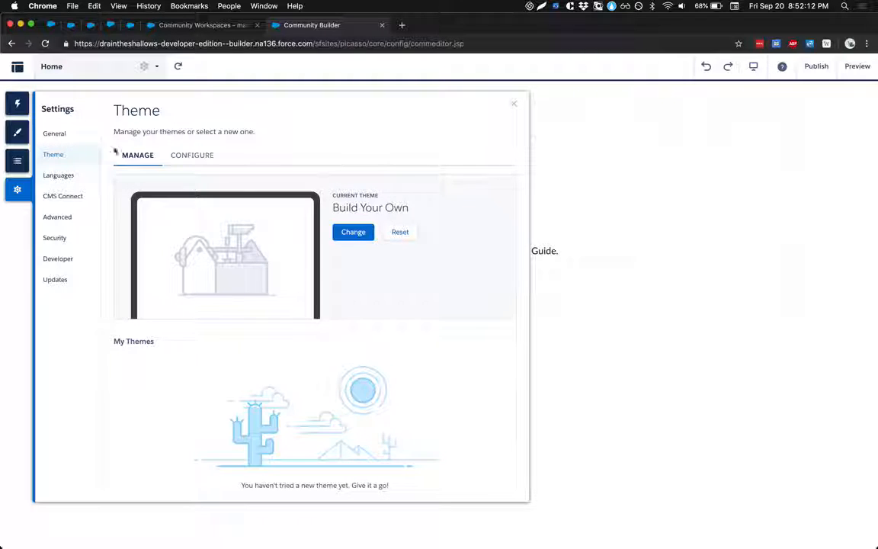
left_click(58, 174)
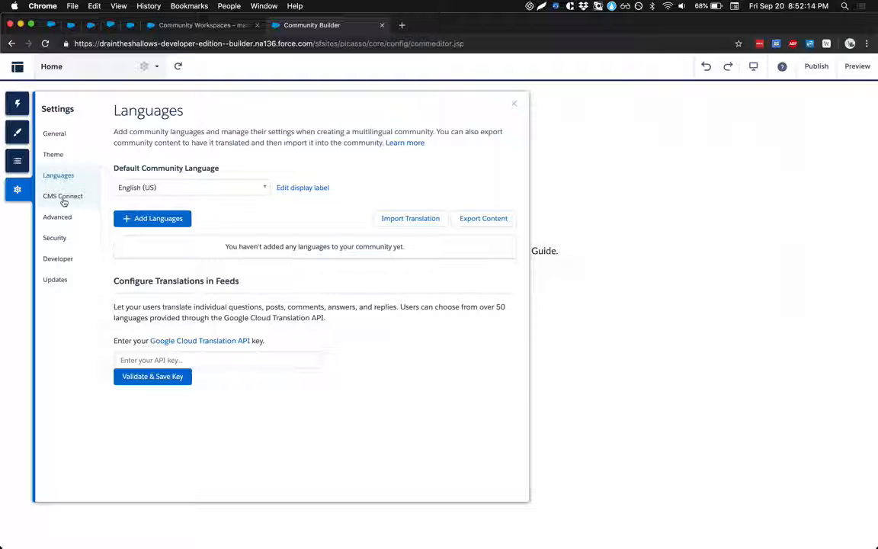
left_click(63, 196)
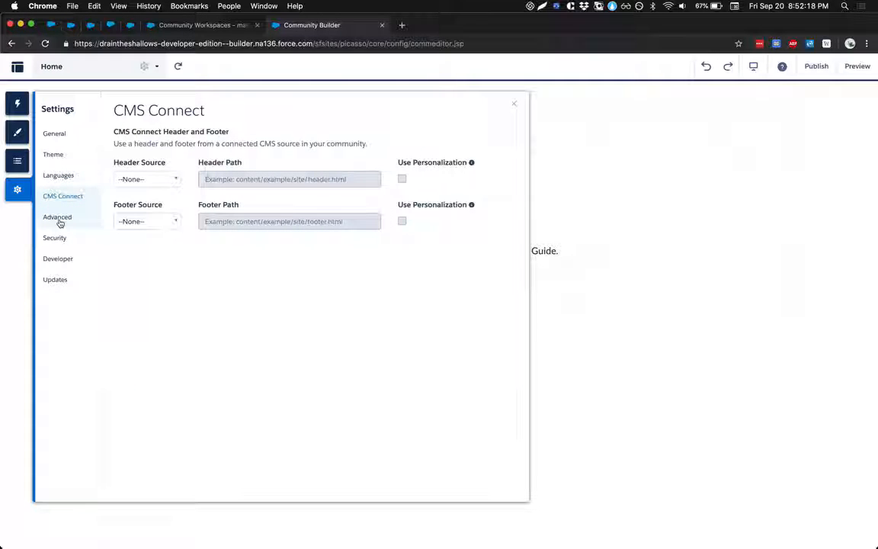
left_click(57, 217)
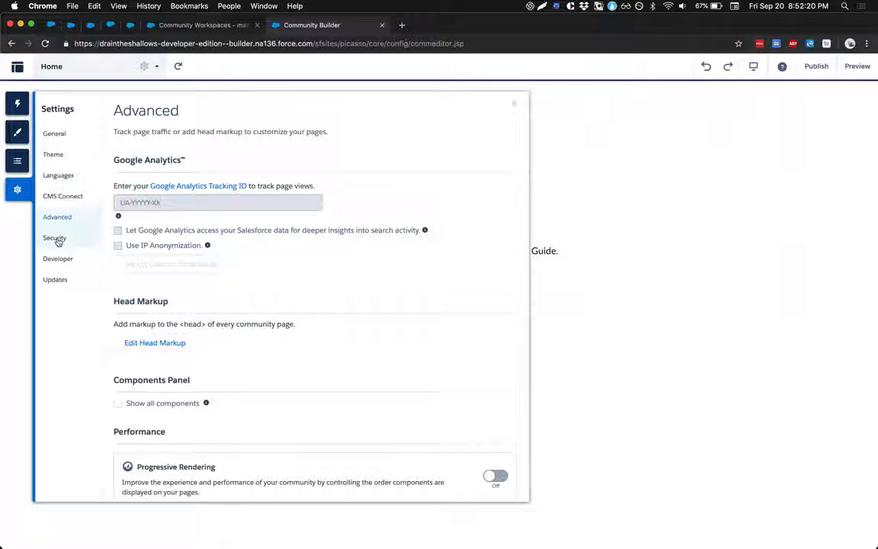
scroll("down", 3)
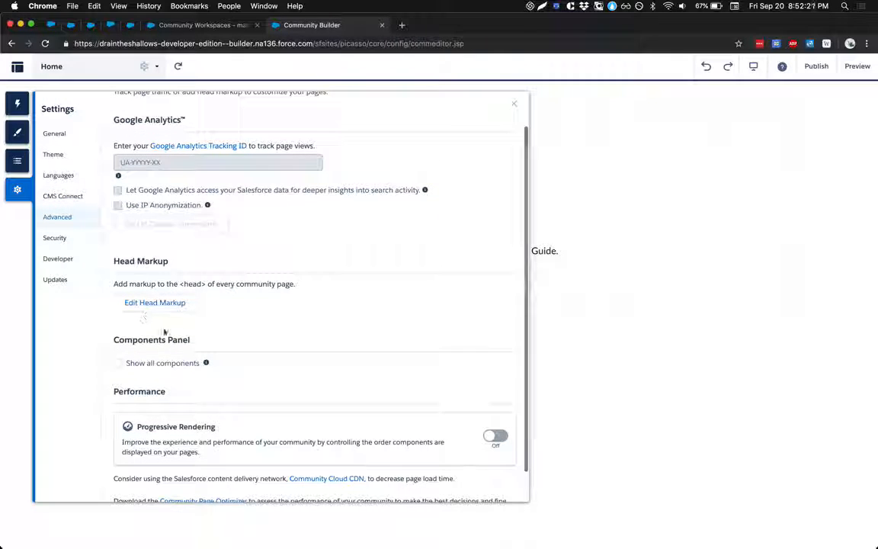
left_click(54, 237)
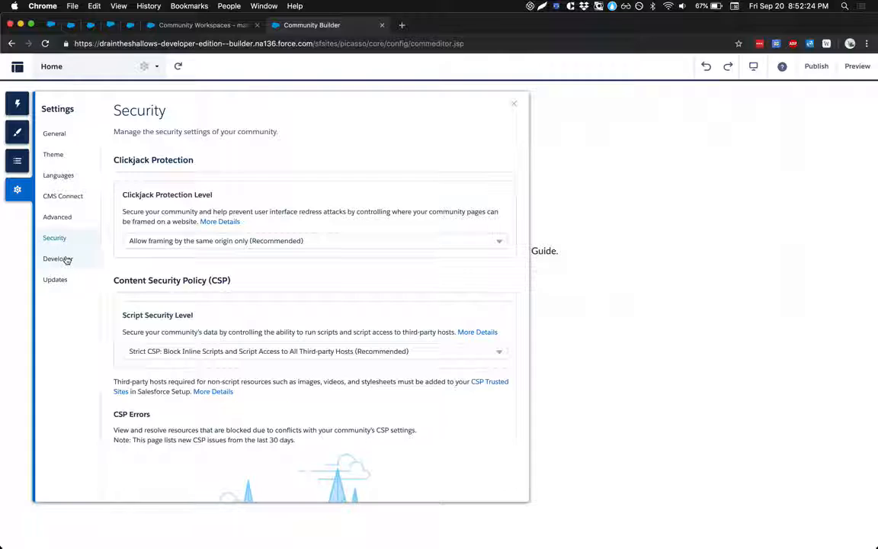
left_click(58, 258)
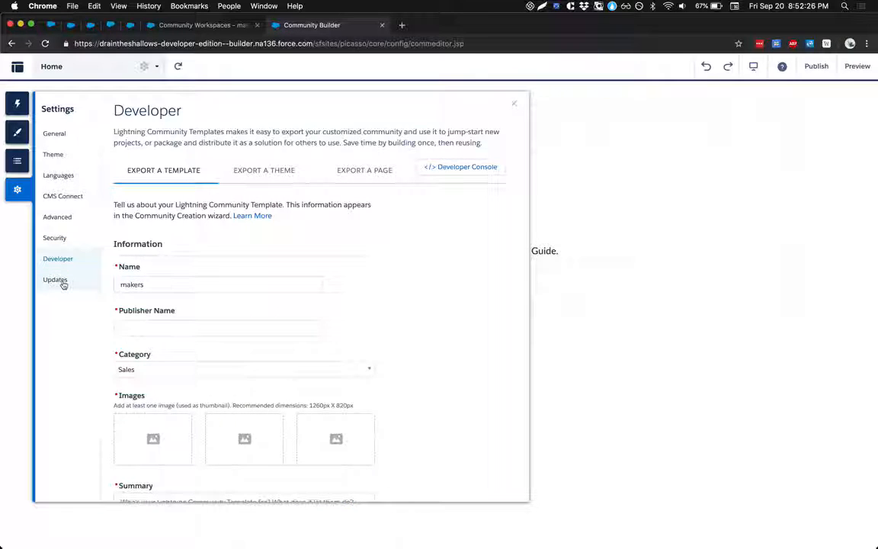
left_click(515, 103)
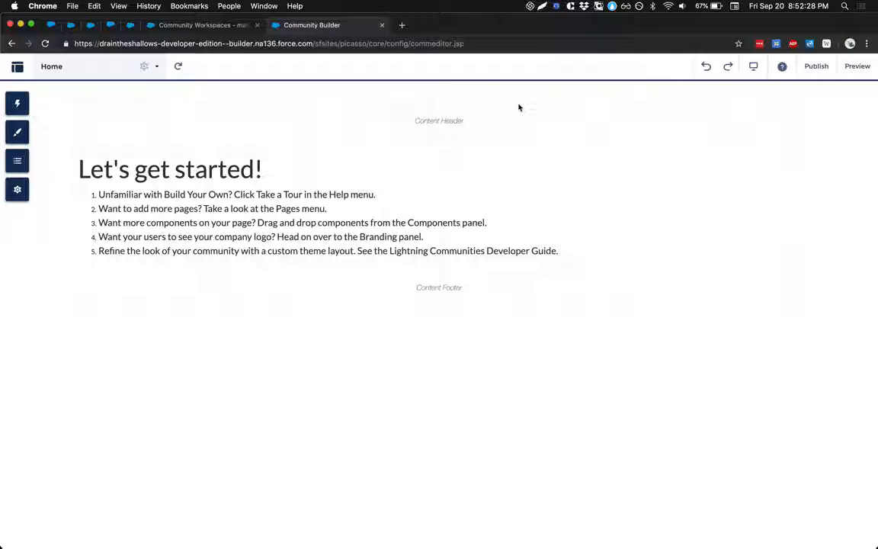